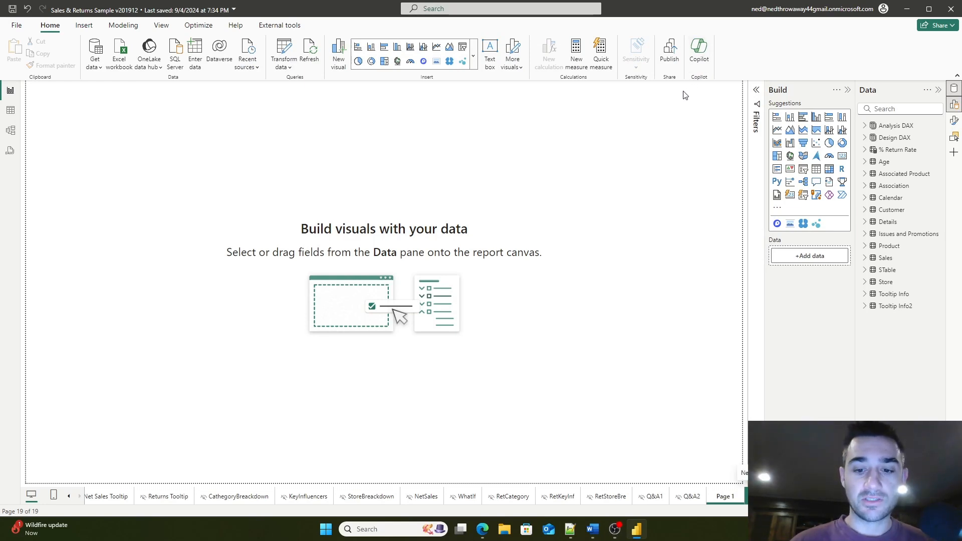
pyautogui.moveTo(430, 200)
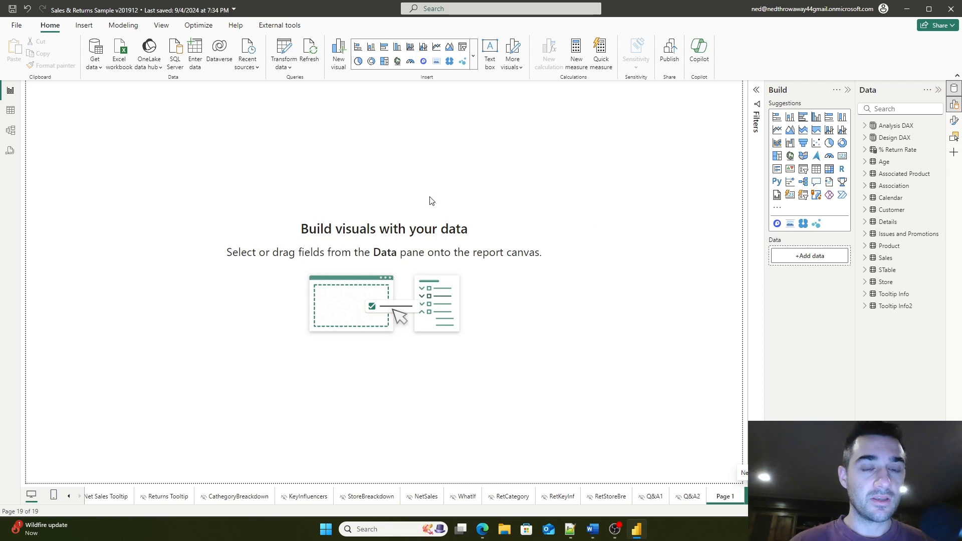
pyautogui.moveTo(176, 148)
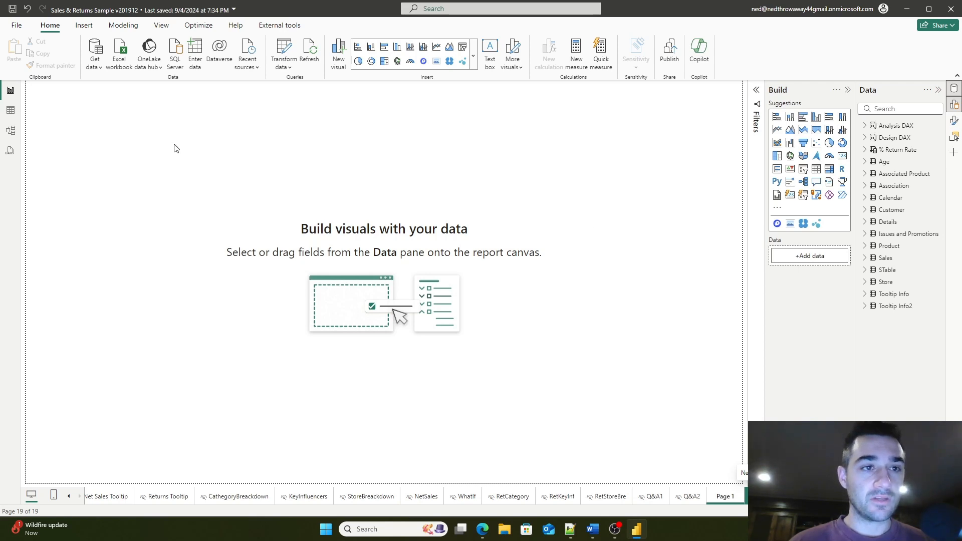
pyautogui.moveTo(381, 214)
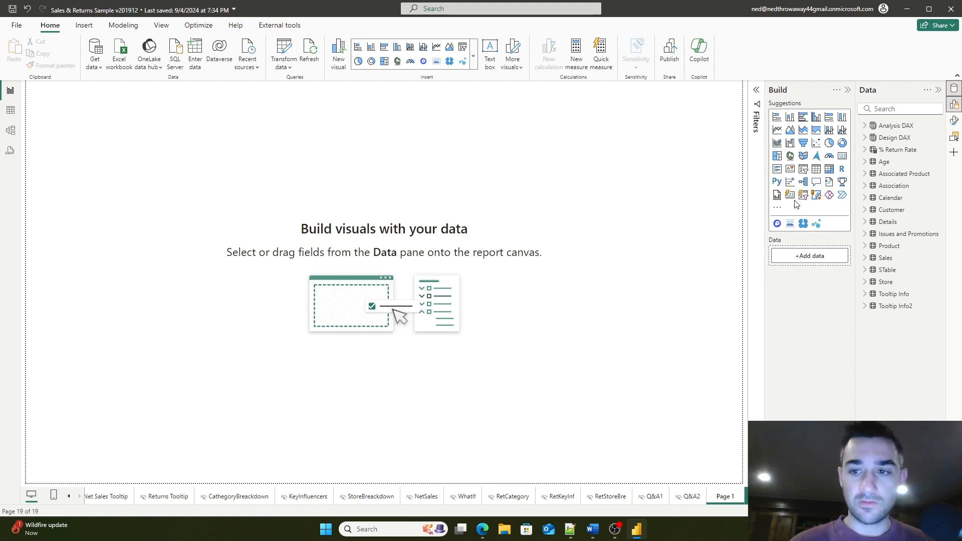
pyautogui.moveTo(803, 195)
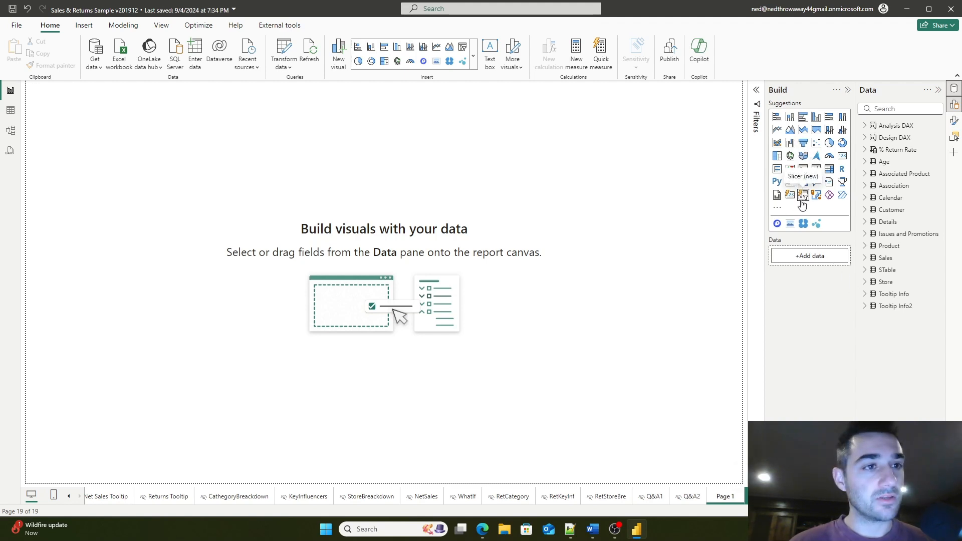
pyautogui.moveTo(728, 202)
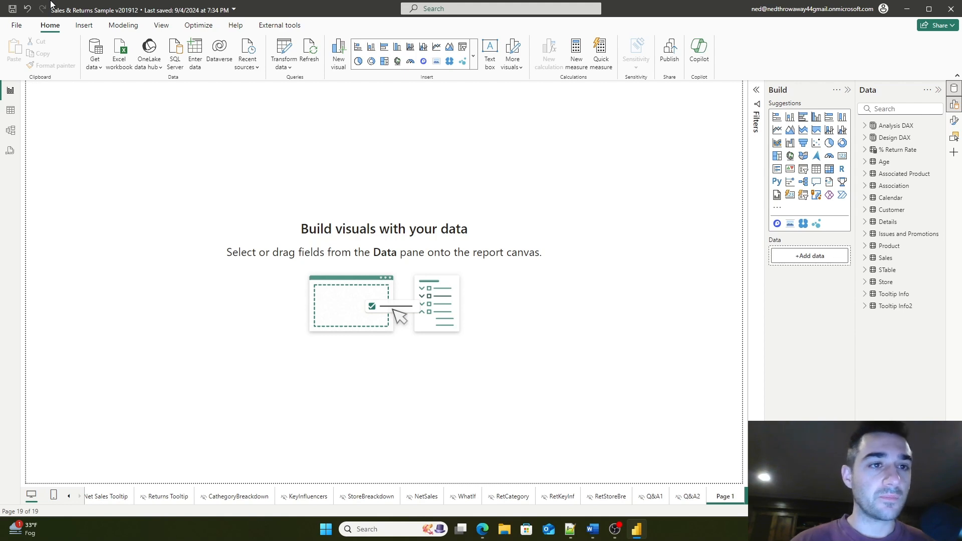
pyautogui.moveTo(58, 17)
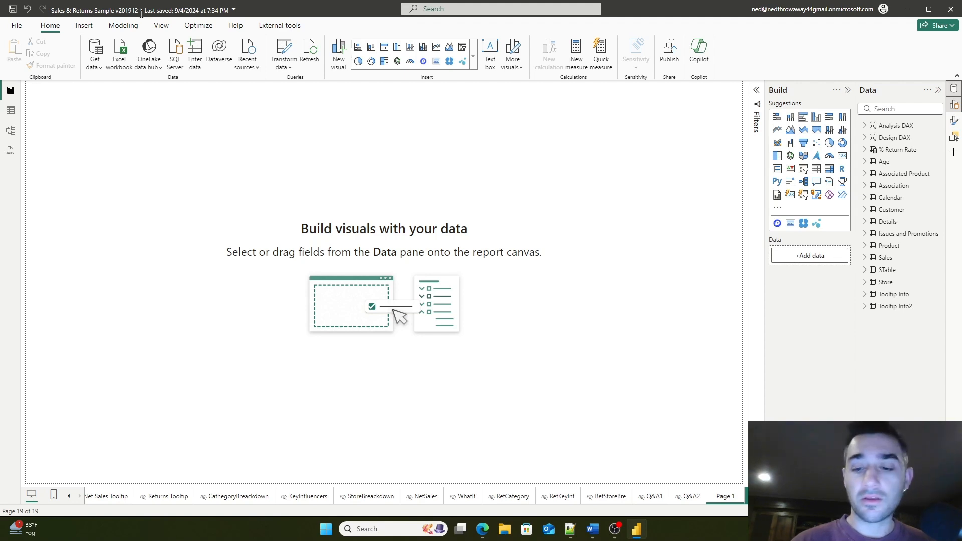
pyautogui.moveTo(449, 136)
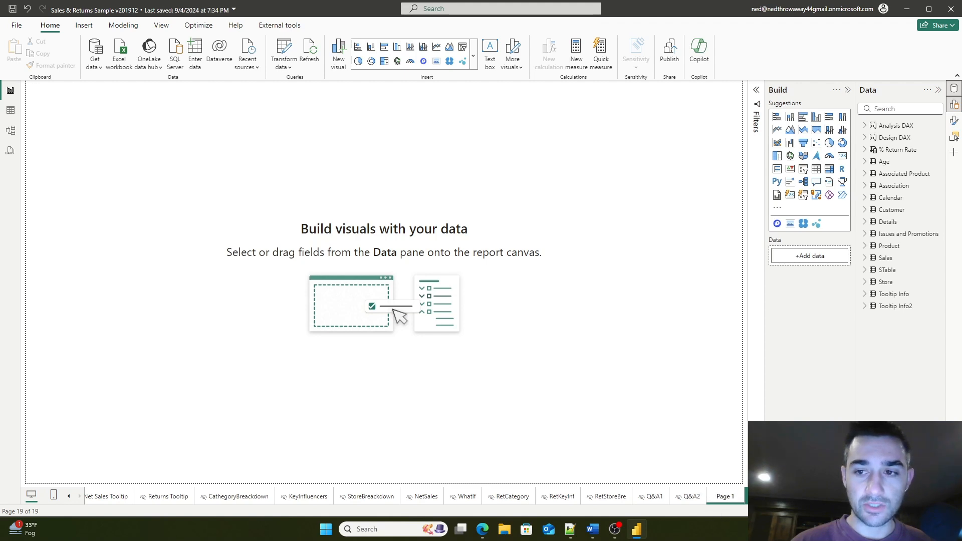
pyautogui.moveTo(291, 342)
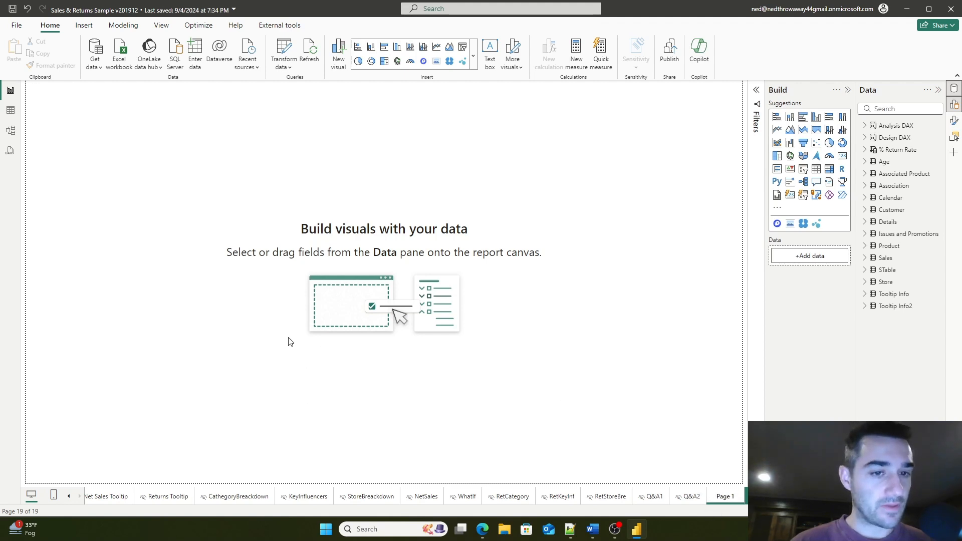
pyautogui.moveTo(696, 266)
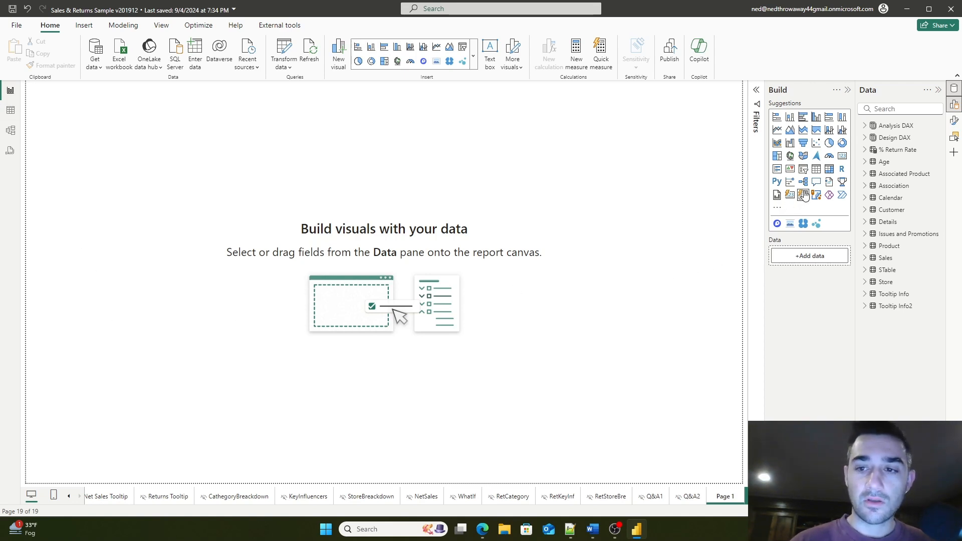
pyautogui.moveTo(802, 168)
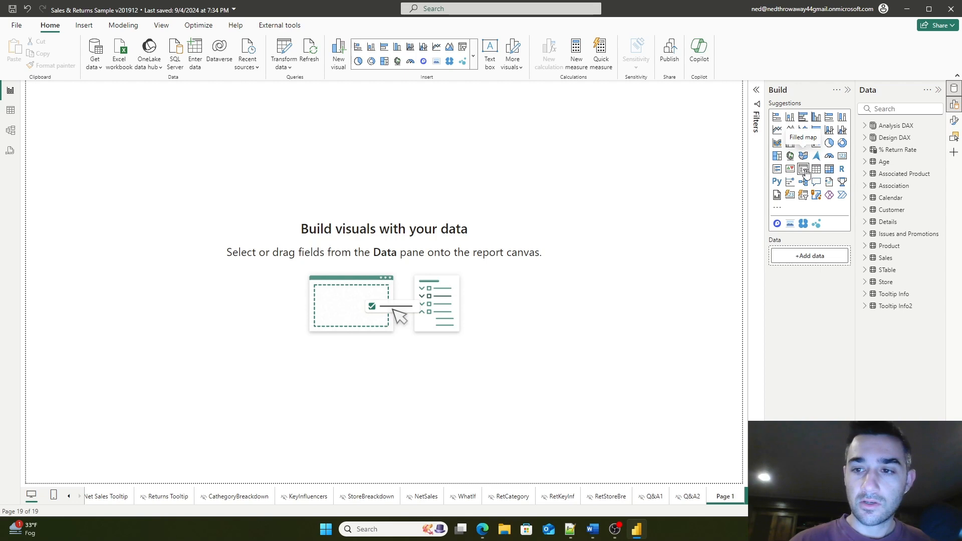
# Add an empty slicer, show the Filters pane with its June Month filter, and stretch the slicer taller
pyautogui.click(803, 168)
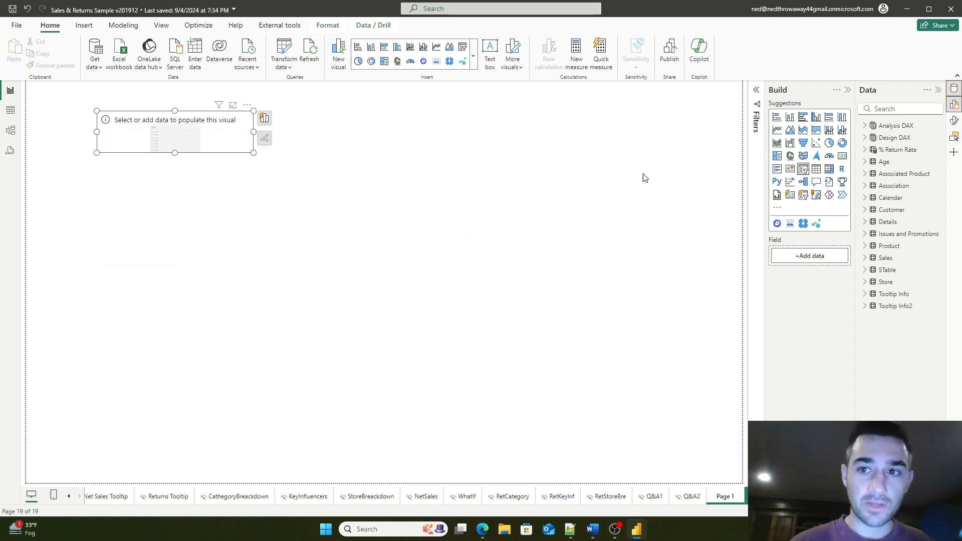
pyautogui.moveTo(758, 90)
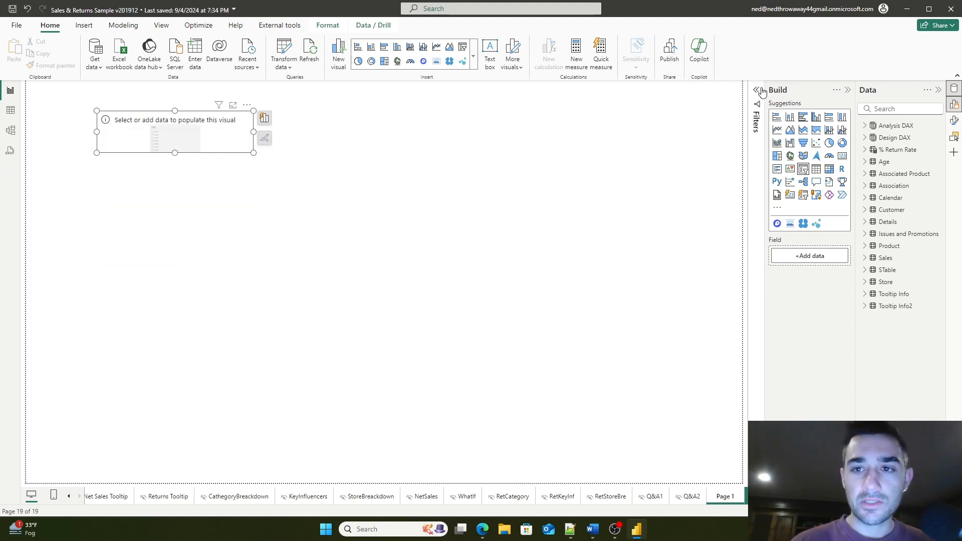
pyautogui.click(758, 90)
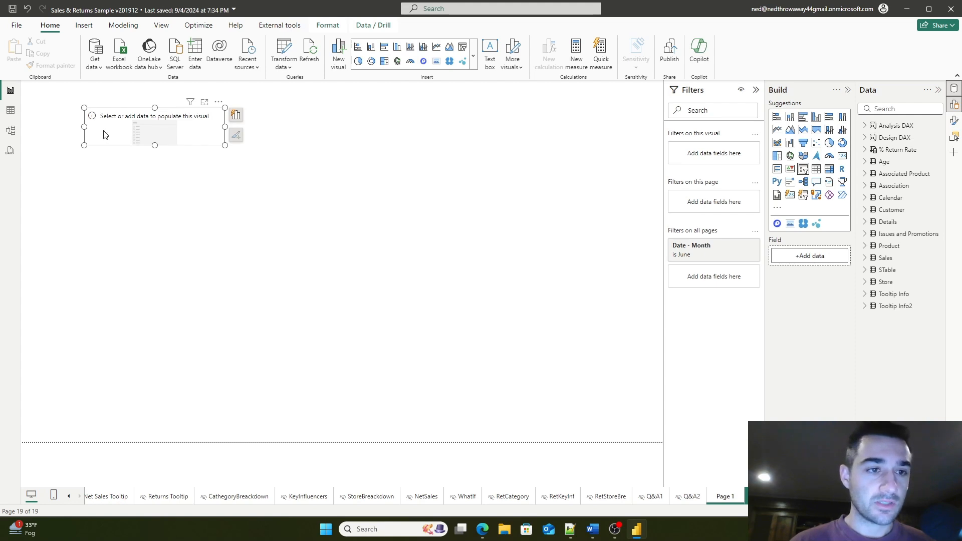
pyautogui.moveTo(256, 215)
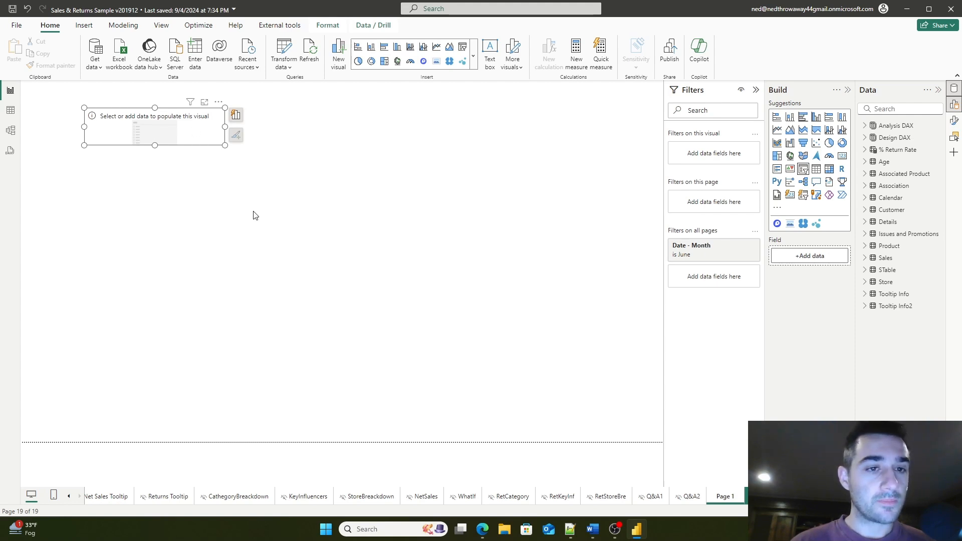
pyautogui.moveTo(362, 295)
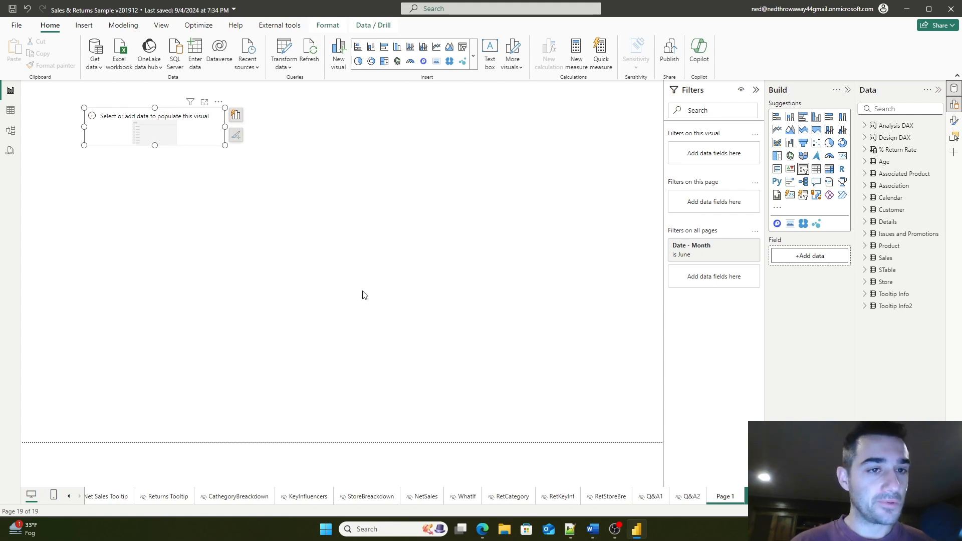
pyautogui.moveTo(359, 284)
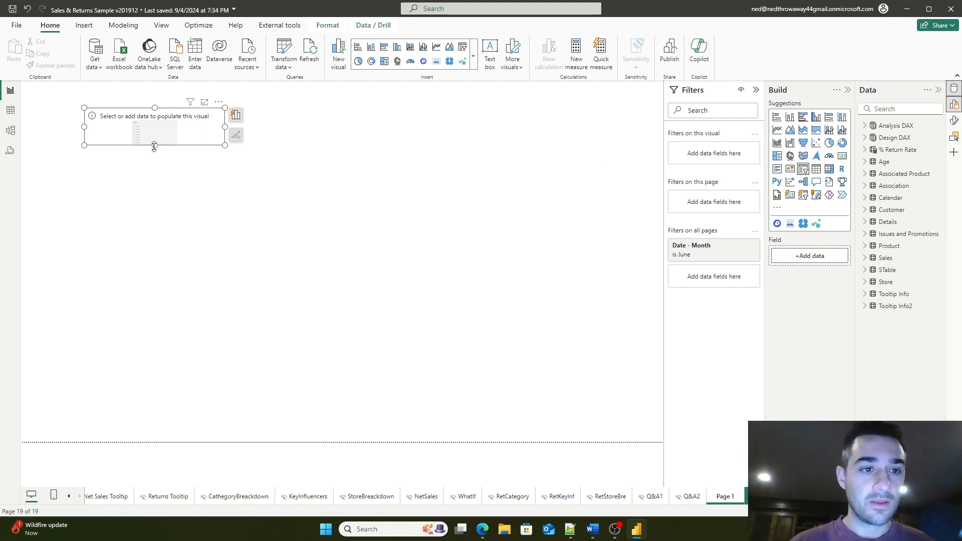
pyautogui.moveTo(154, 145); pyautogui.dragTo(155, 158)
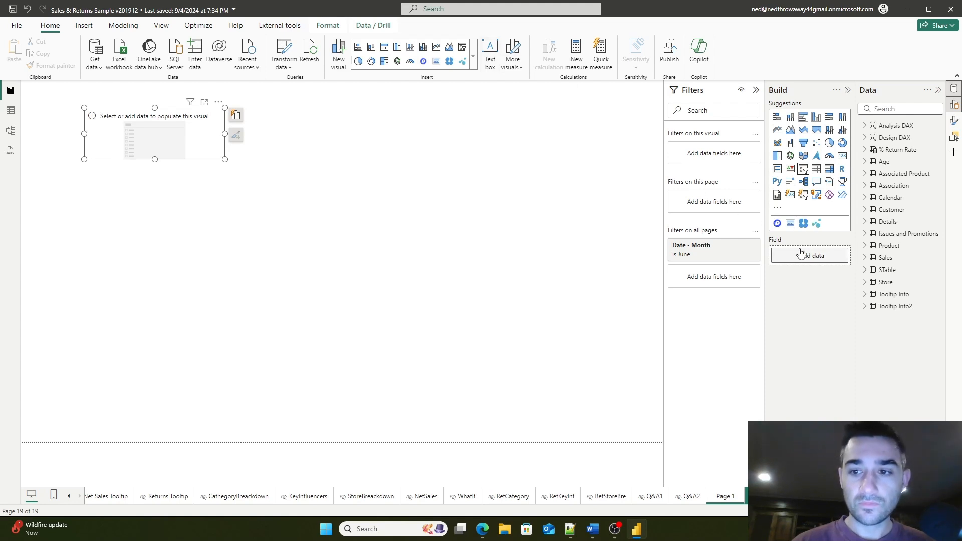
pyautogui.moveTo(776, 222)
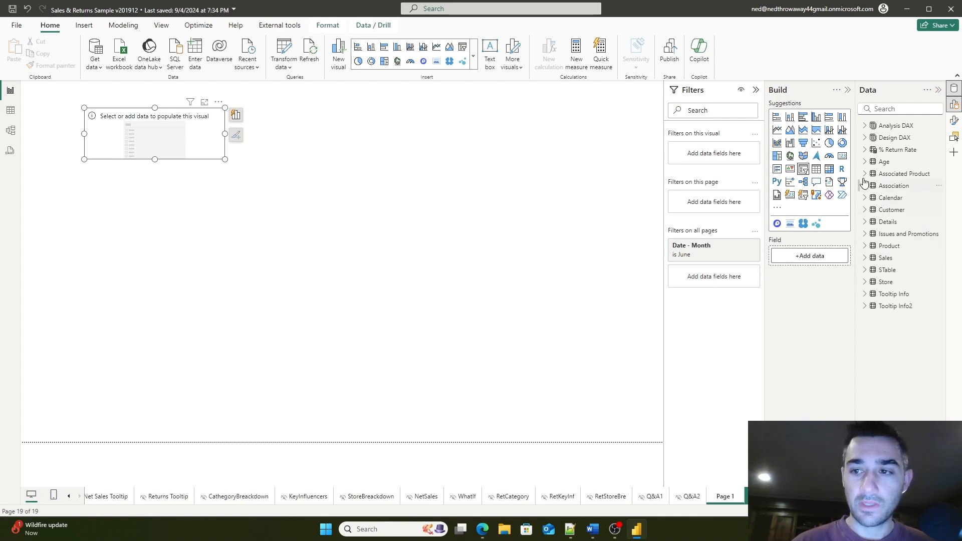
# Put the Age field into the slicer and narrow its range slider to 15–29
pyautogui.click(884, 161)
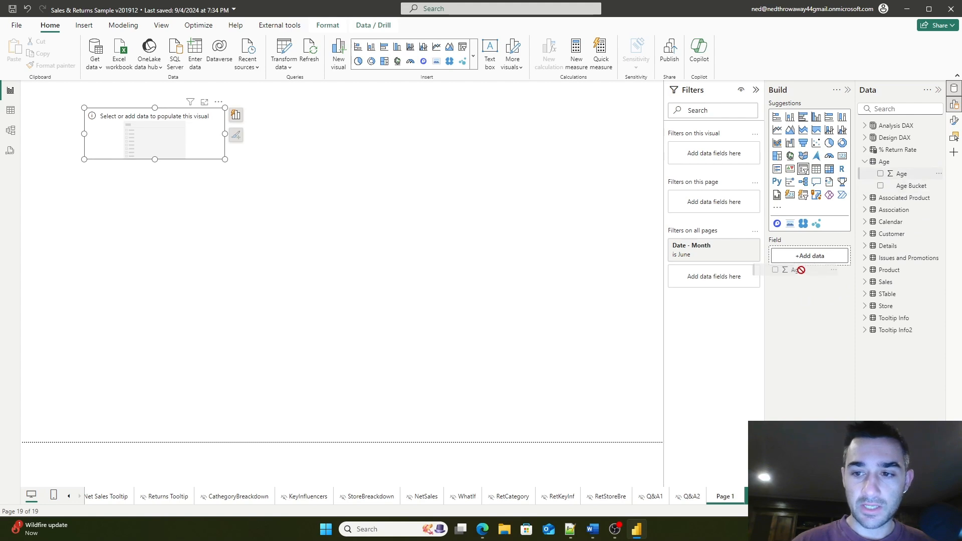
pyautogui.click(881, 173)
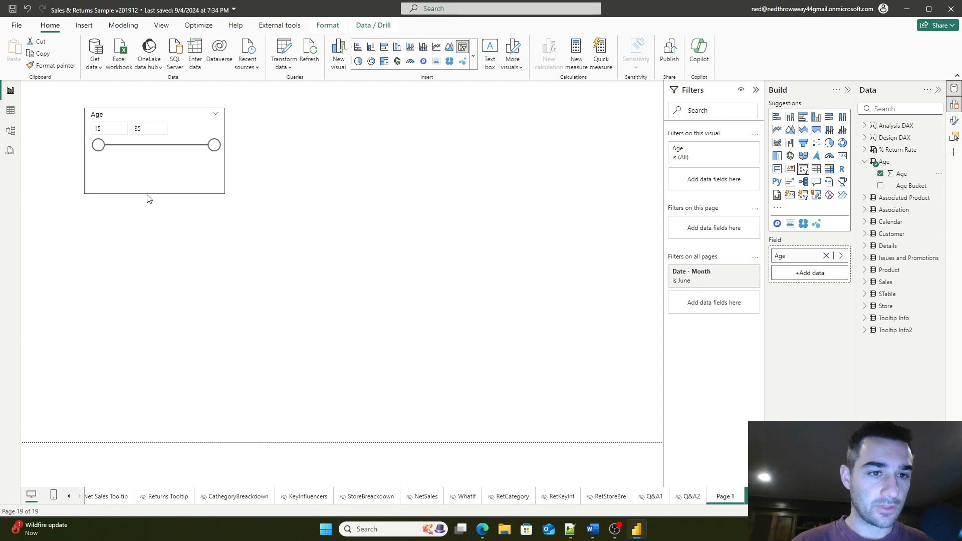
pyautogui.click(109, 128)
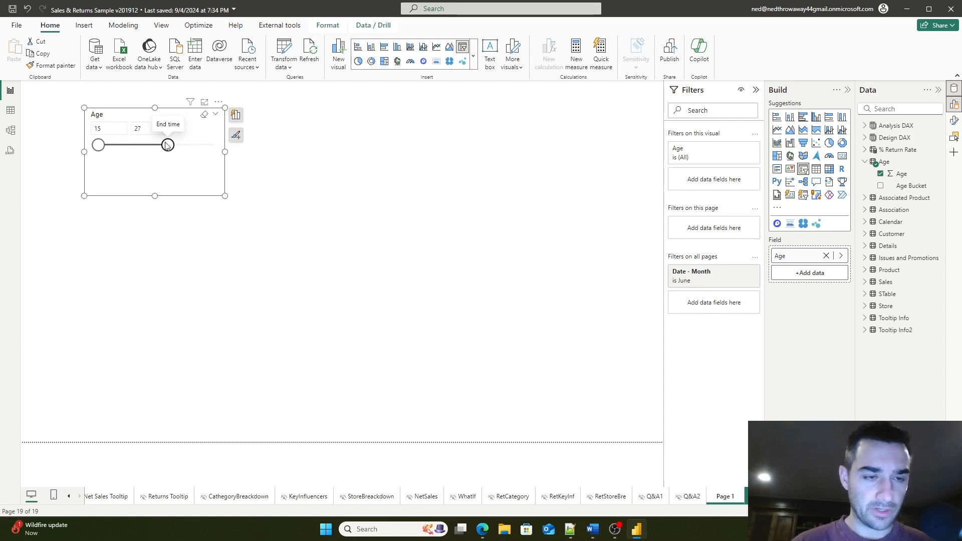
pyautogui.moveTo(166, 144); pyautogui.dragTo(179, 144)
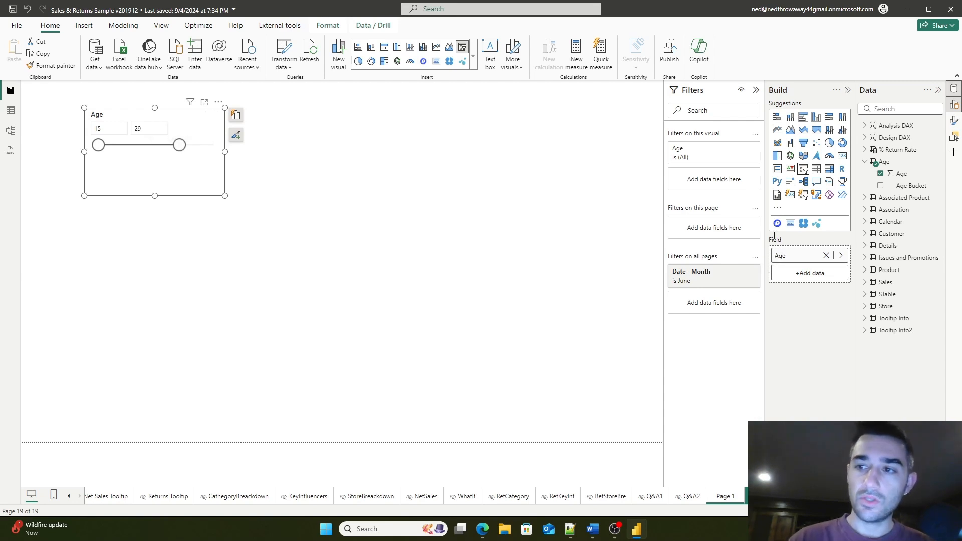
pyautogui.moveTo(955, 120)
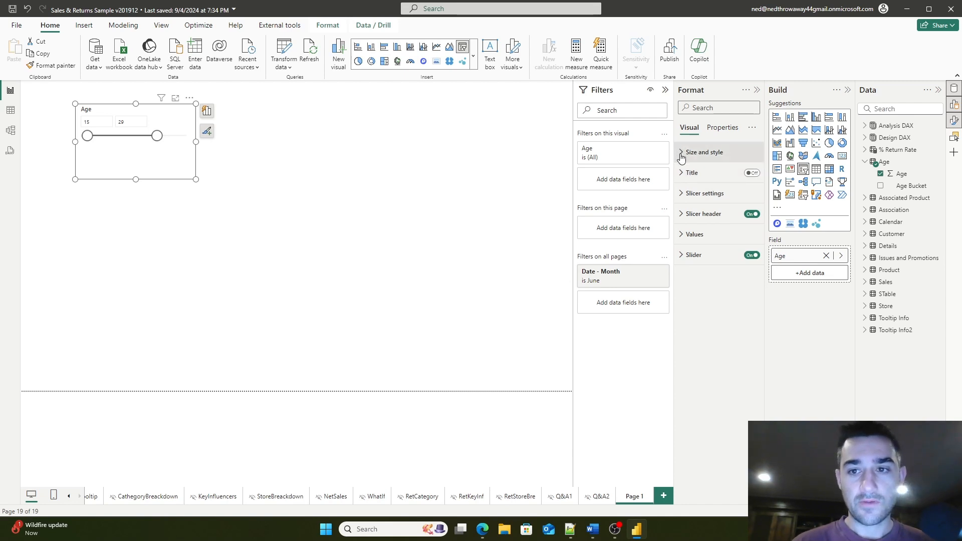
# Look through the slicer's size, padding and background formatting, then turn off its slider bar
pyautogui.click(707, 153)
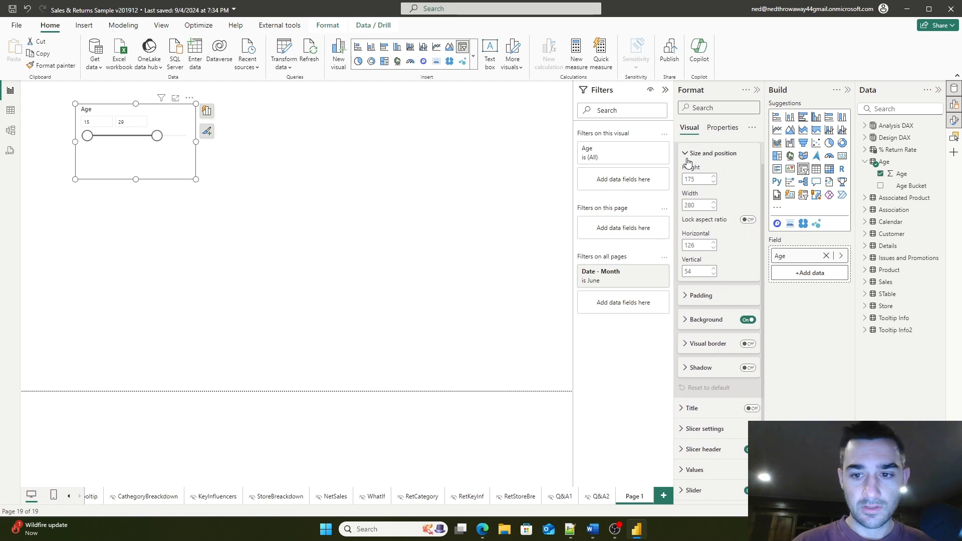
pyautogui.click(711, 153)
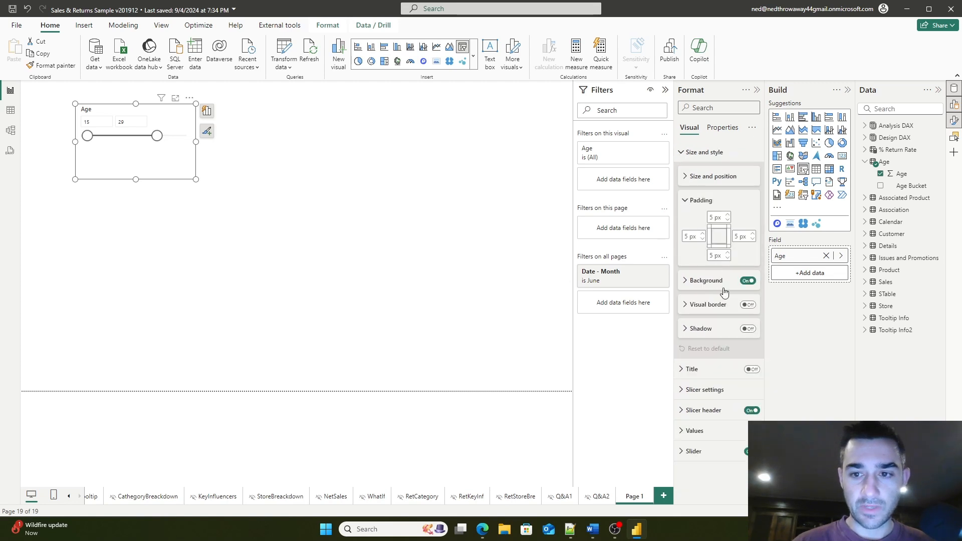
pyautogui.click(705, 280)
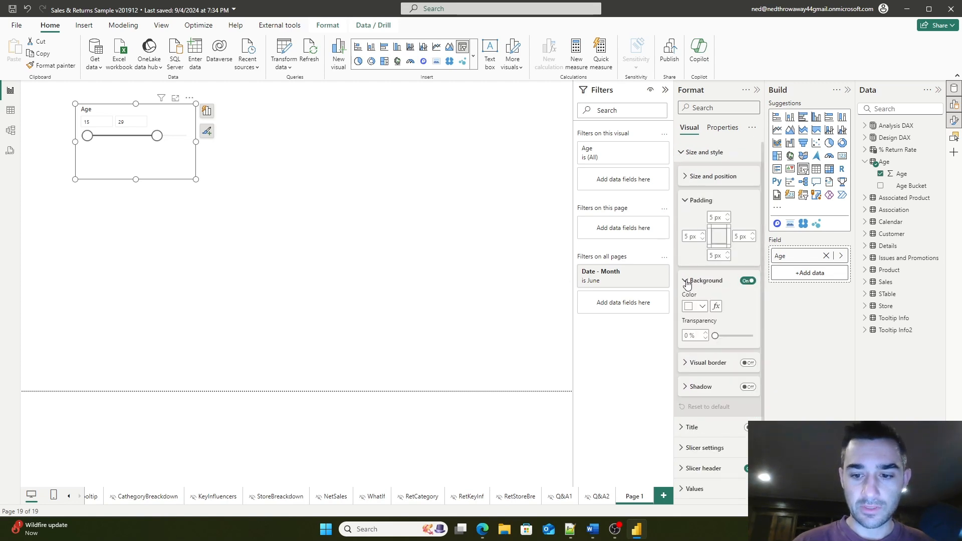
pyautogui.click(705, 281)
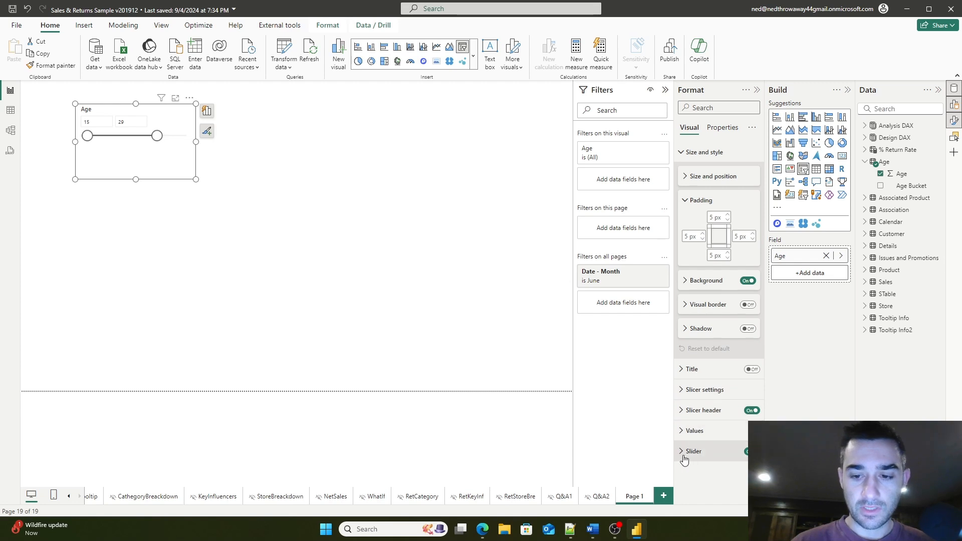
pyautogui.click(693, 452)
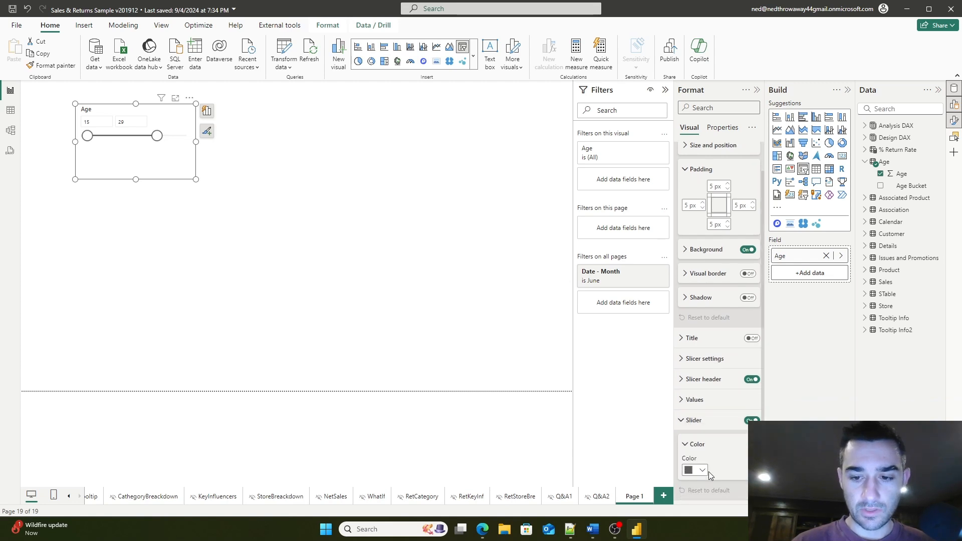
pyautogui.click(691, 470)
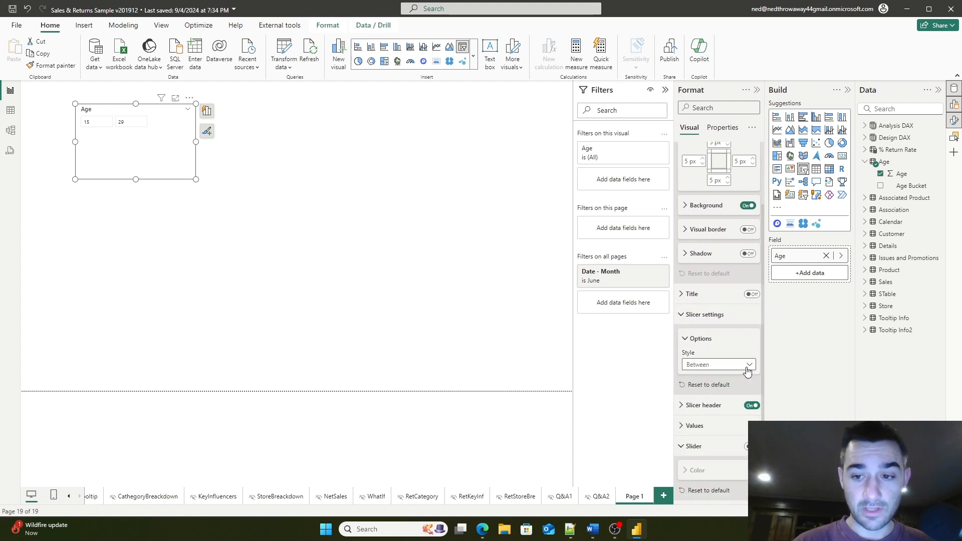
# Cycle the Age slicer through Tile, Dropdown, Between and Greater-than-or-equal styles, ending on Dropdown
pyautogui.click(746, 364)
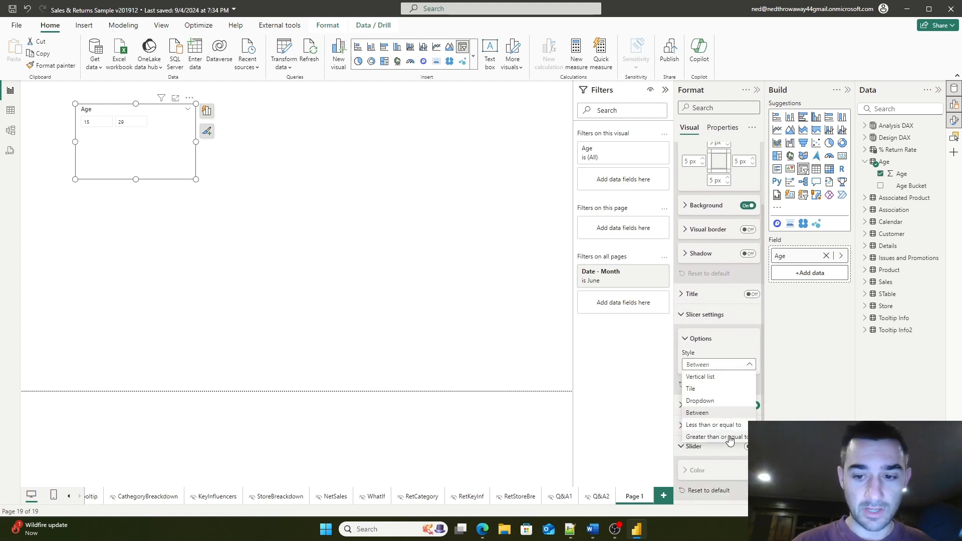
pyautogui.click(718, 412)
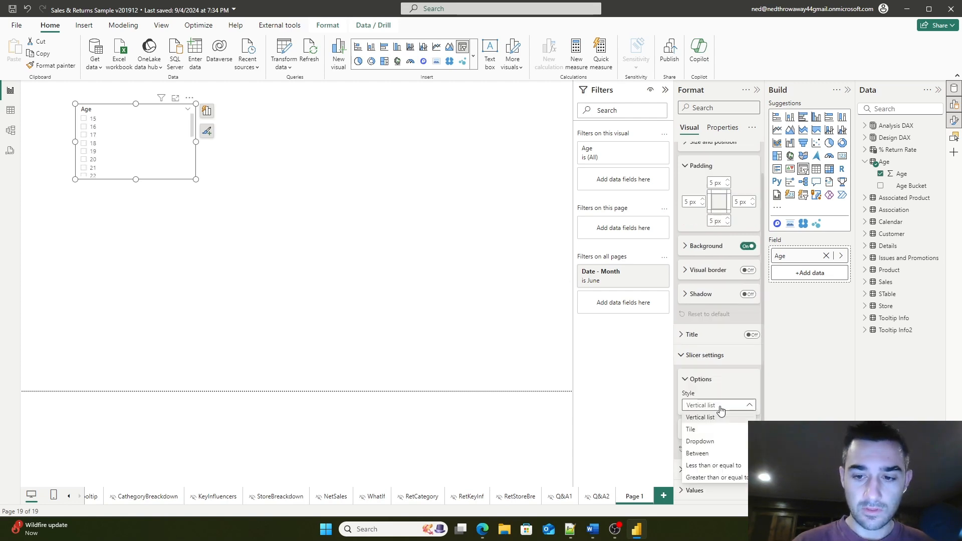
pyautogui.click(691, 429)
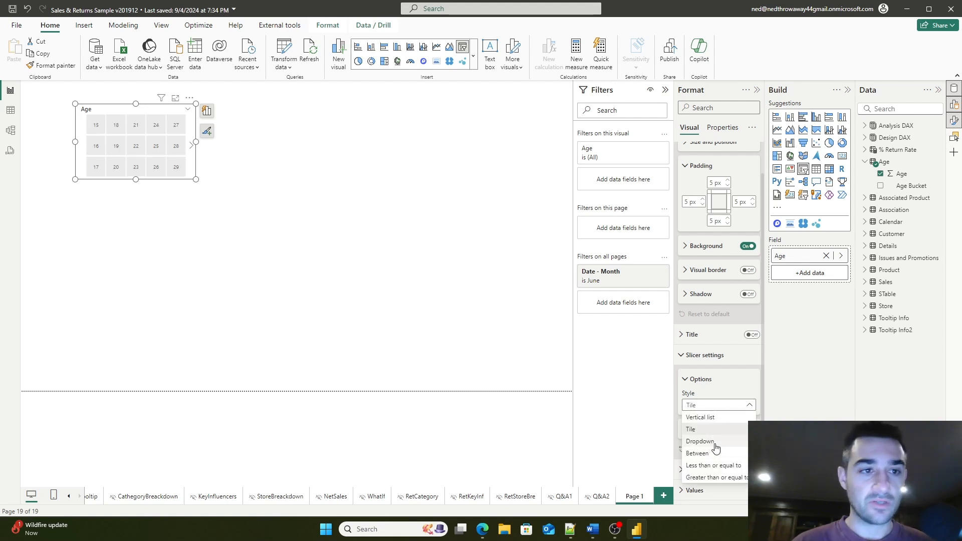
pyautogui.click(701, 441)
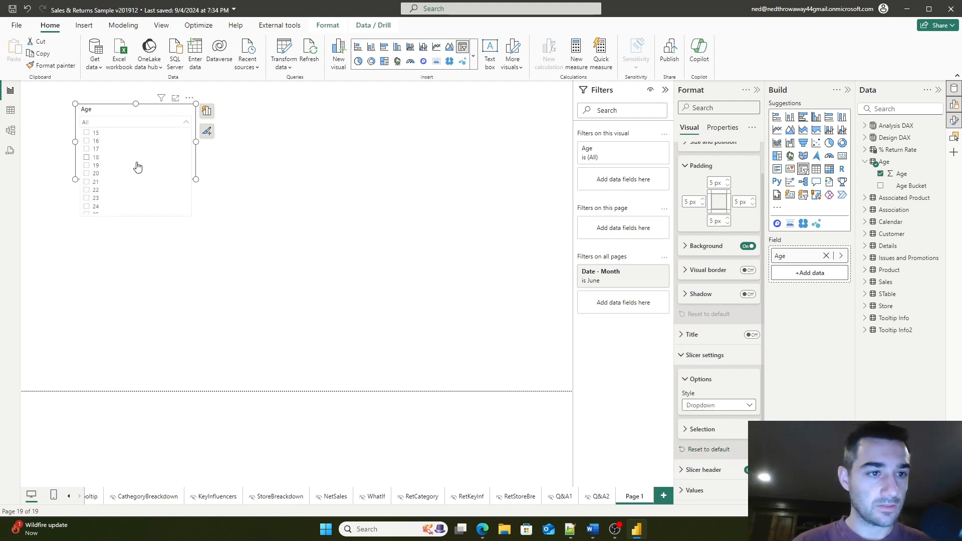
pyautogui.click(718, 405)
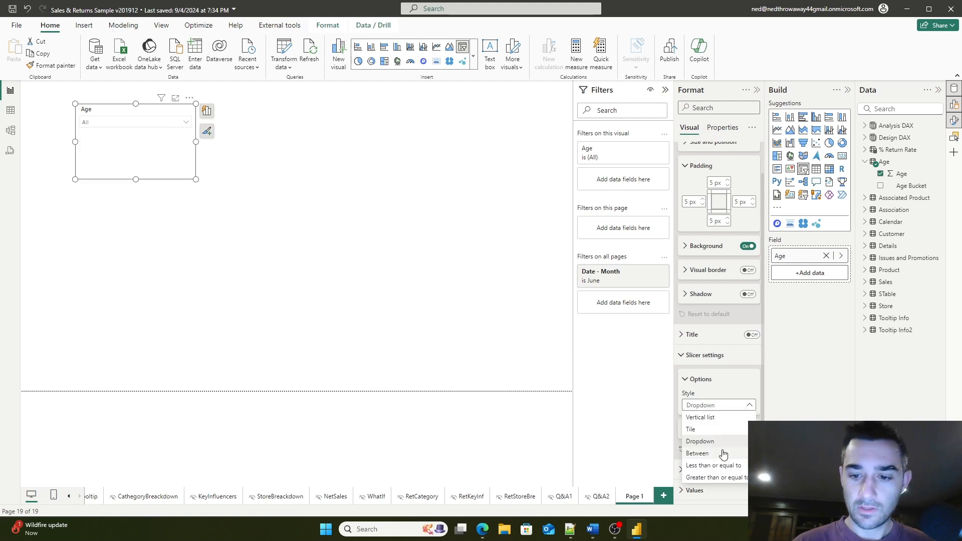
pyautogui.click(696, 453)
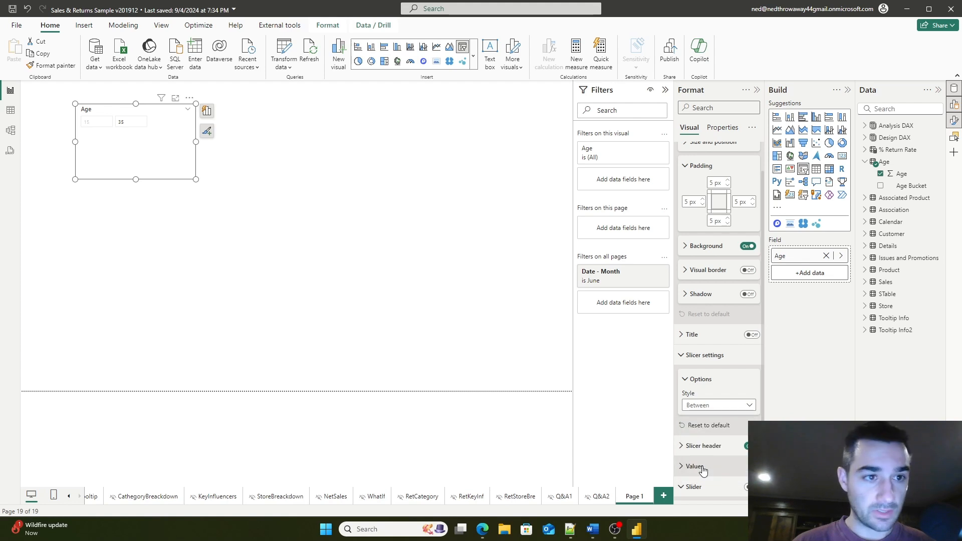
pyautogui.click(718, 404)
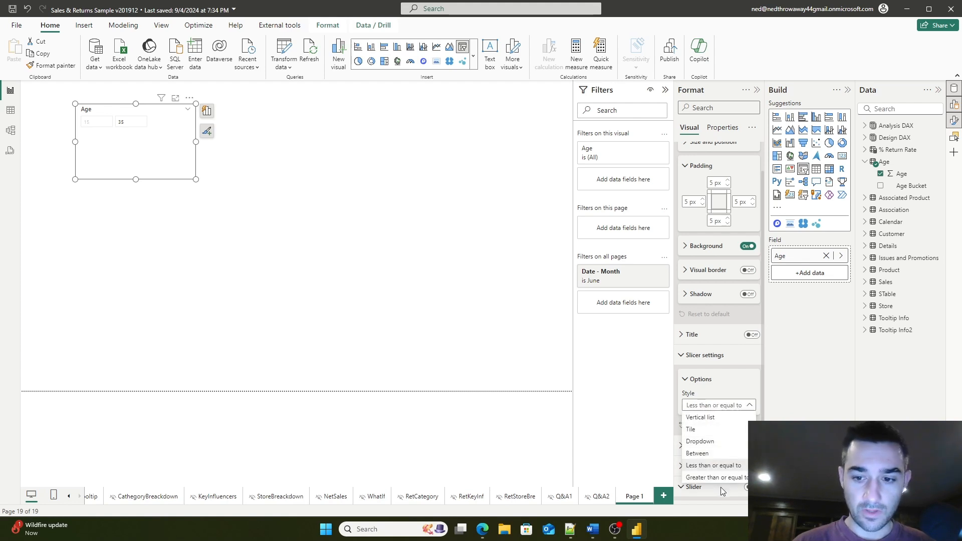
pyautogui.click(715, 477)
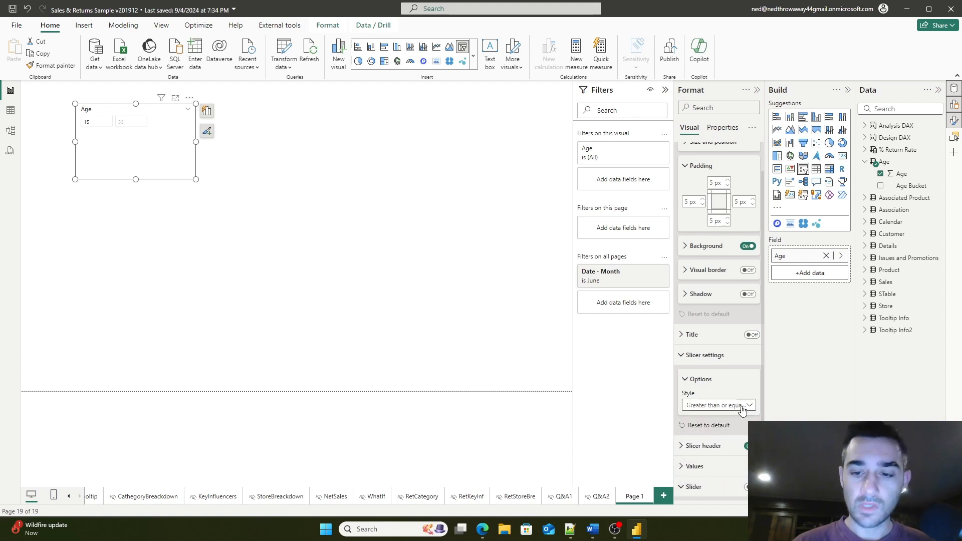
pyautogui.click(717, 404)
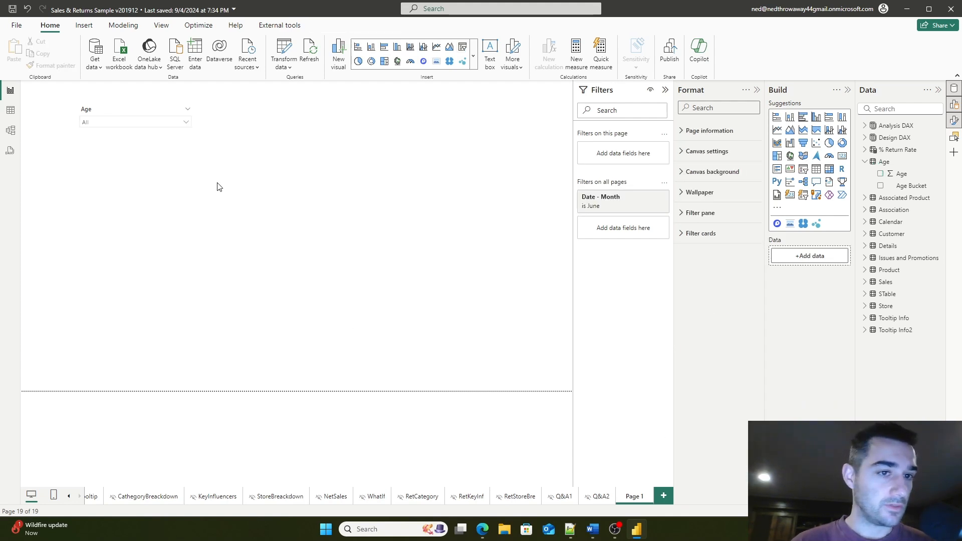
pyautogui.click(191, 100)
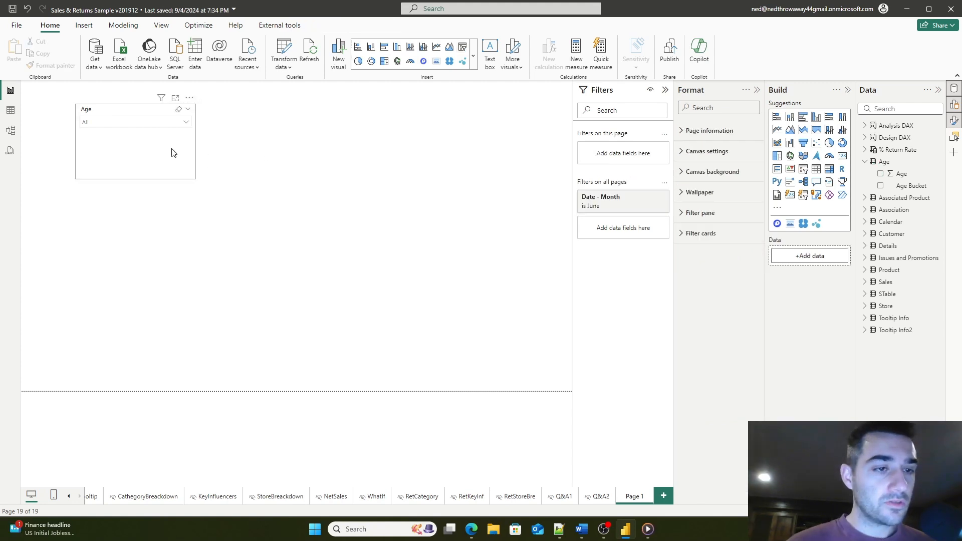
pyautogui.moveTo(189, 98)
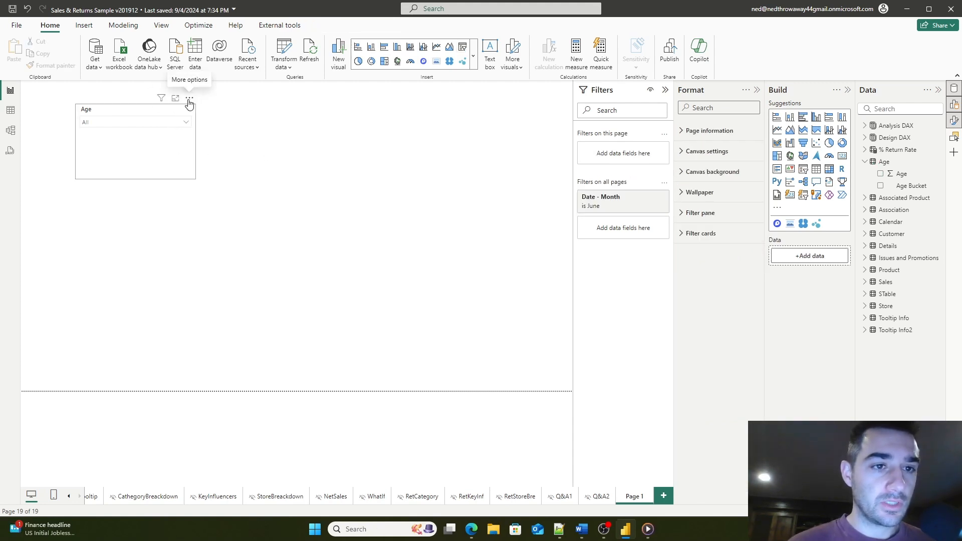
pyautogui.click(189, 100)
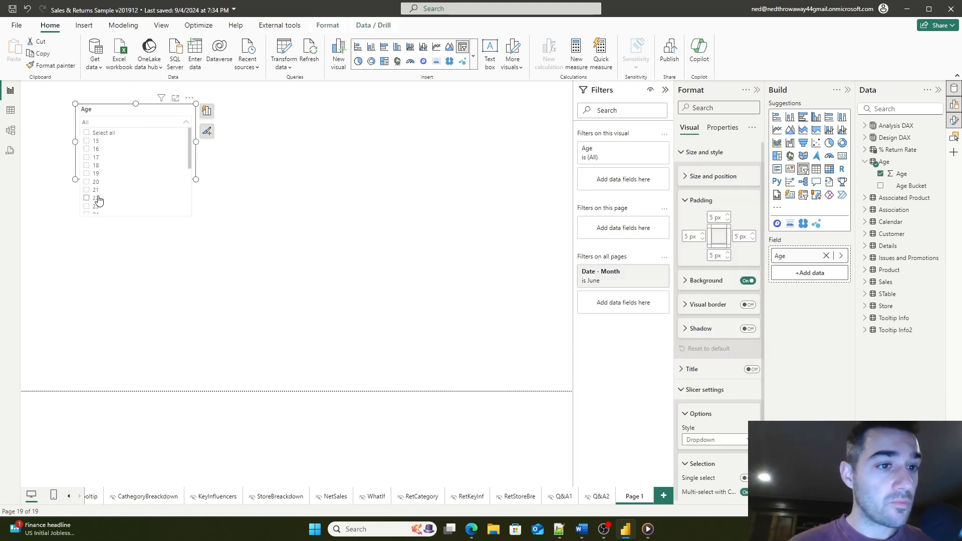
pyautogui.scroll(-3)
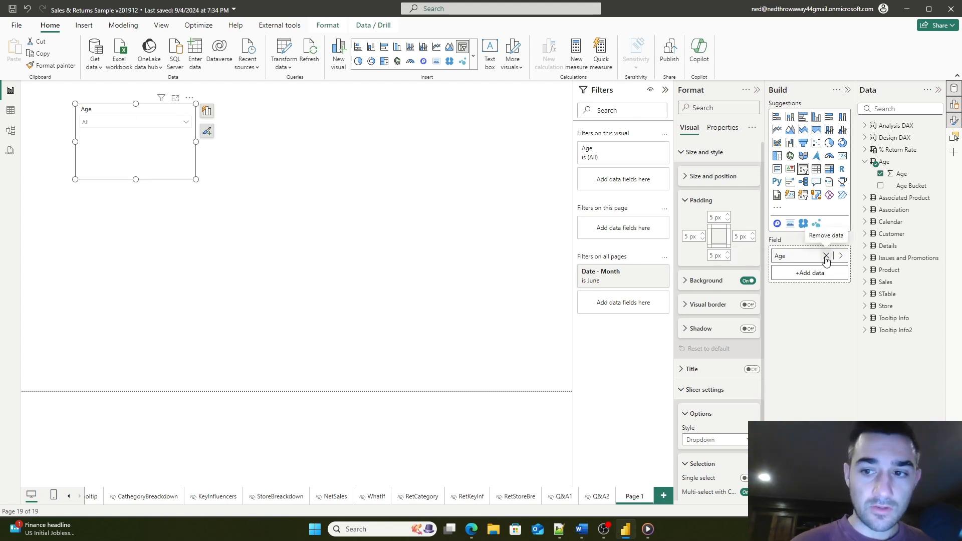
# Swap Age for Age Bucket in the dropdown slicer and check its list of four 5-year buckets
pyautogui.click(826, 256)
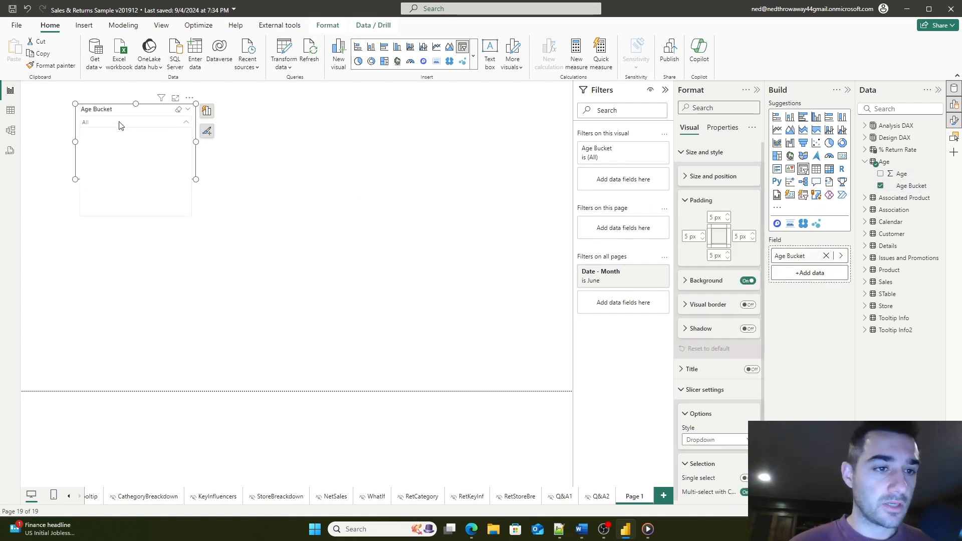
pyautogui.click(190, 97)
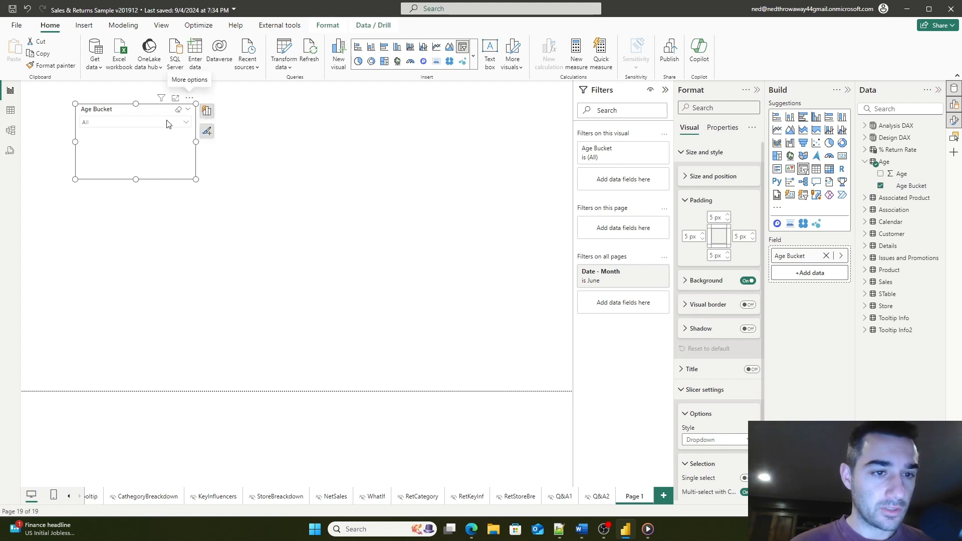
pyautogui.click(185, 122)
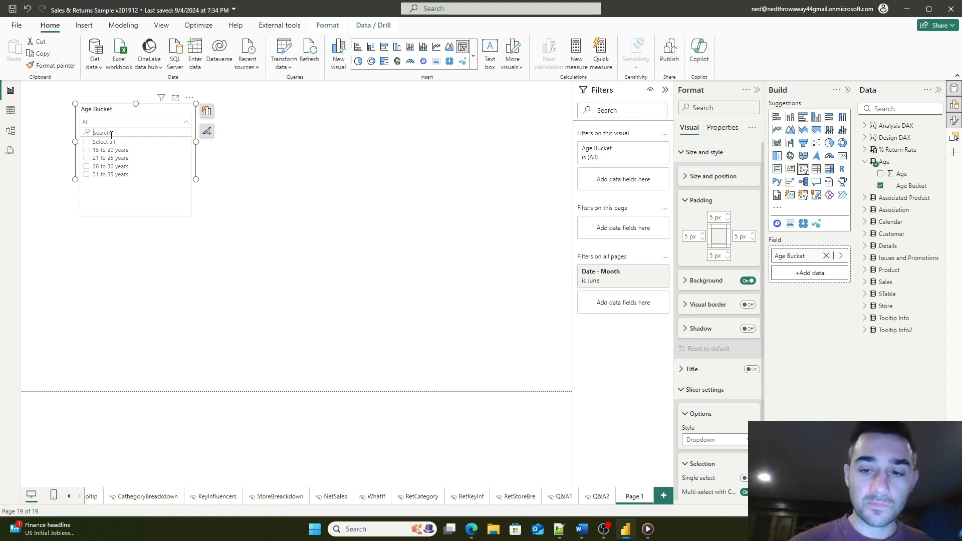
pyautogui.moveTo(283, 289)
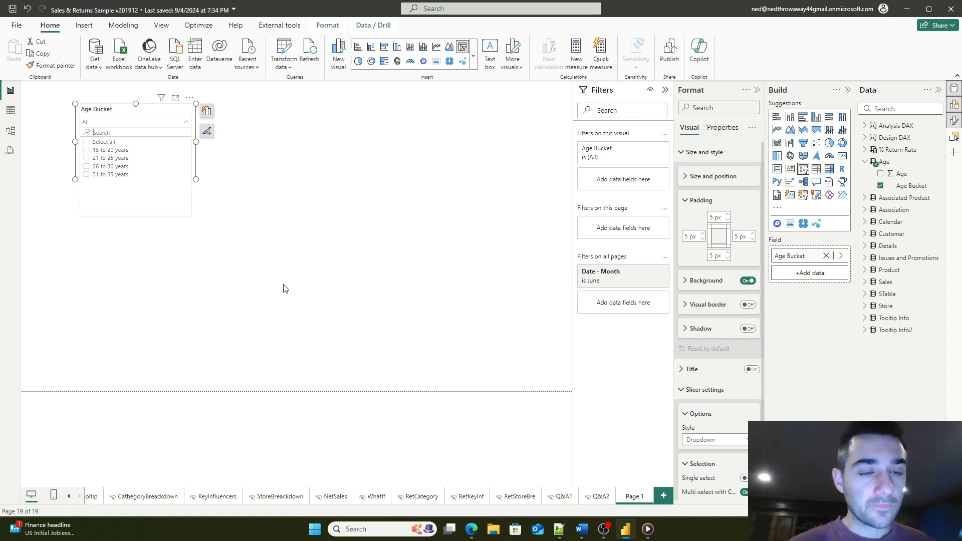
pyautogui.click(282, 288)
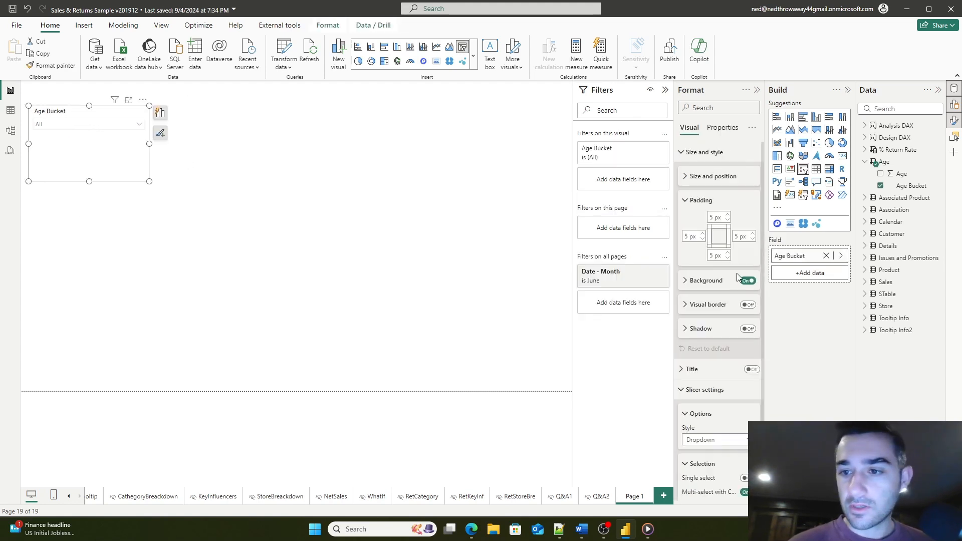
pyautogui.moveTo(791, 194)
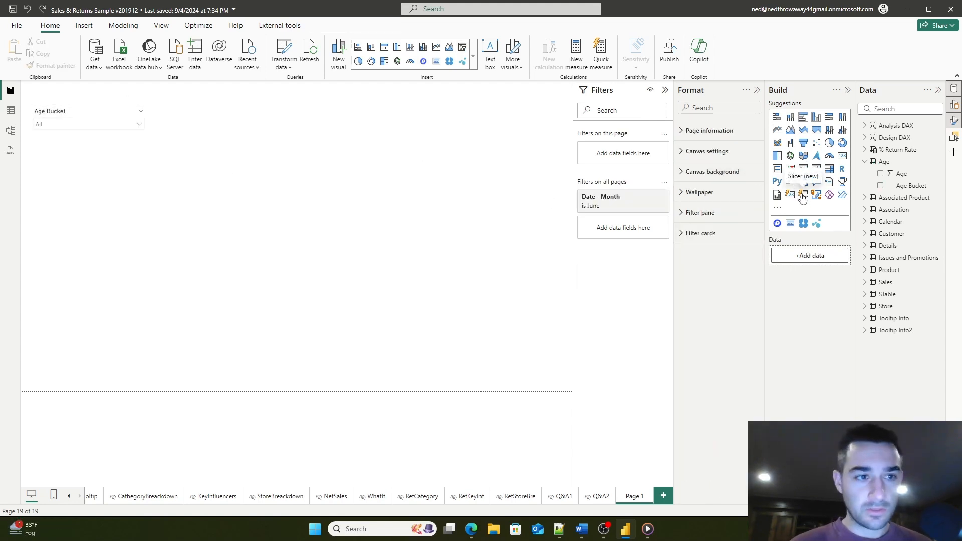
# Add a new button-style slicer and fill it with the Age Bucket field
pyautogui.click(802, 196)
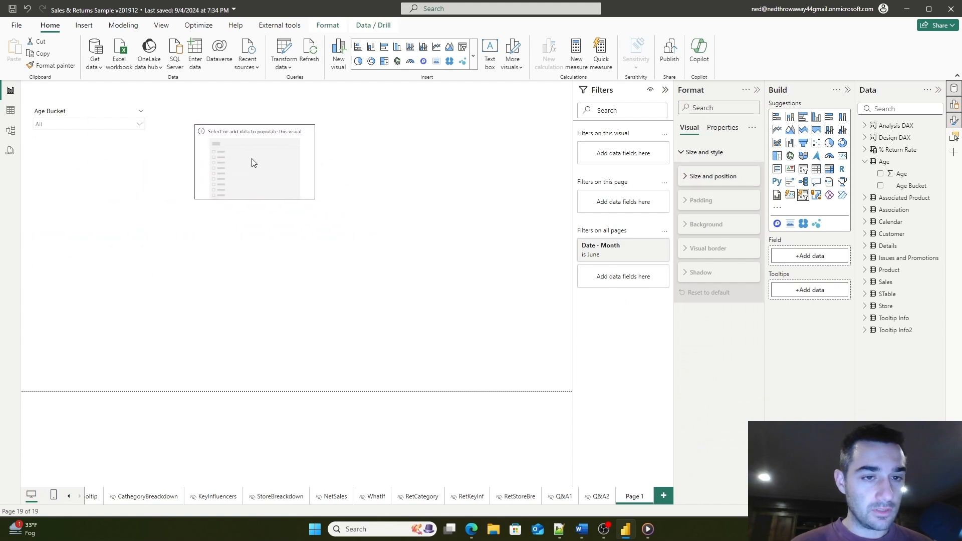
pyautogui.click(254, 163)
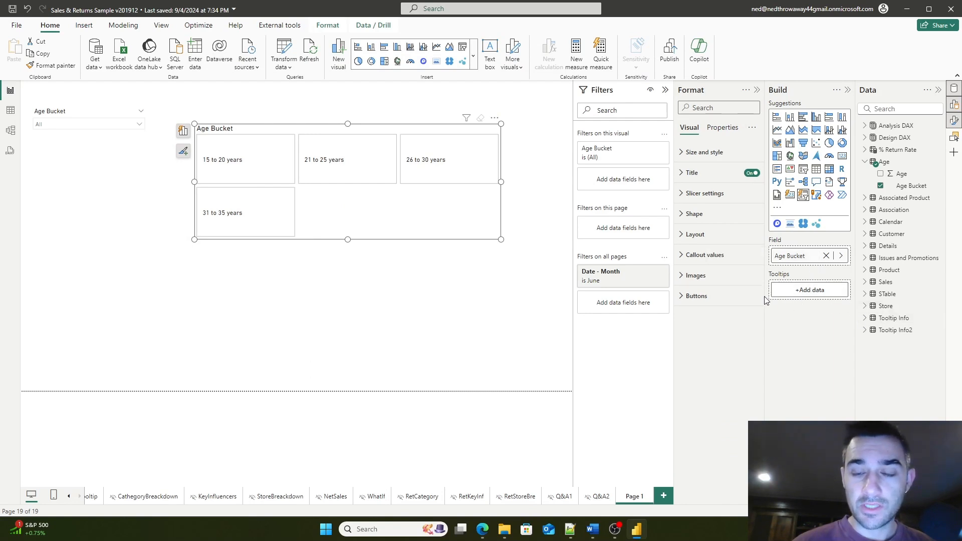
# Browse the tile slicer's image and button formatting and expand its Selection settings
pyautogui.click(704, 255)
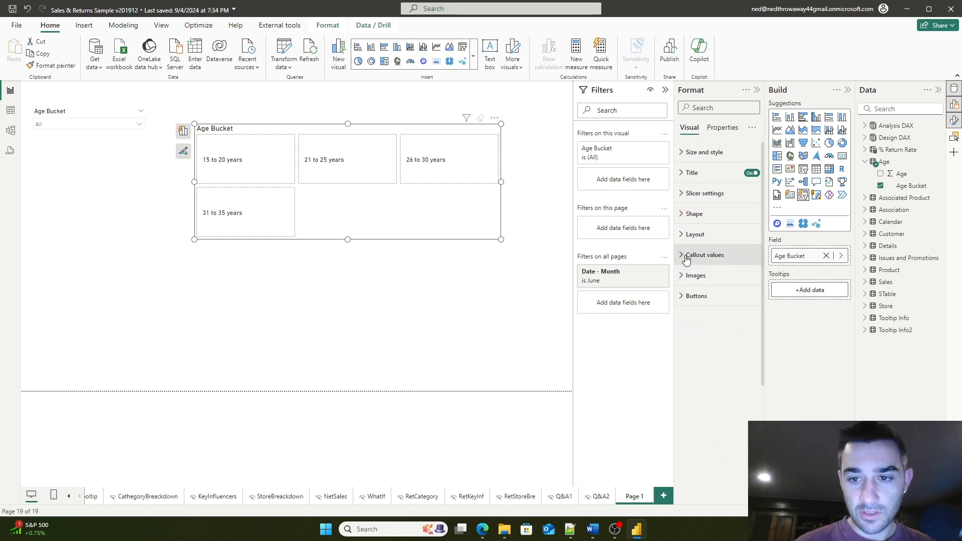
pyautogui.click(697, 169)
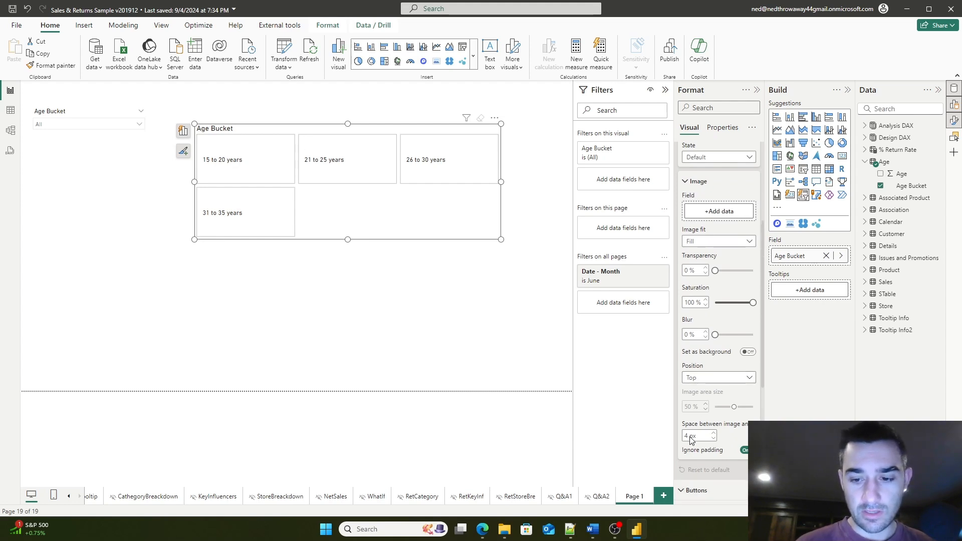
pyautogui.scroll(-3)
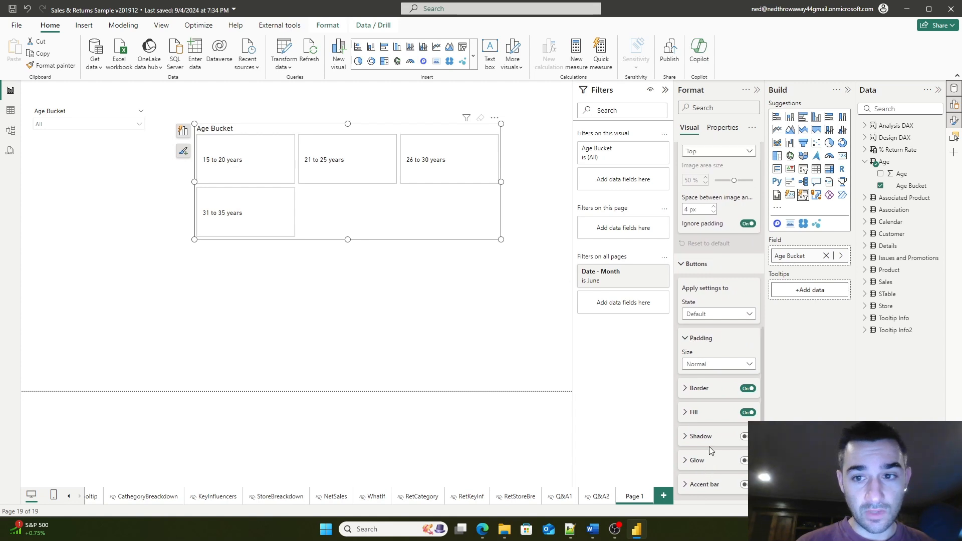
pyautogui.click(704, 194)
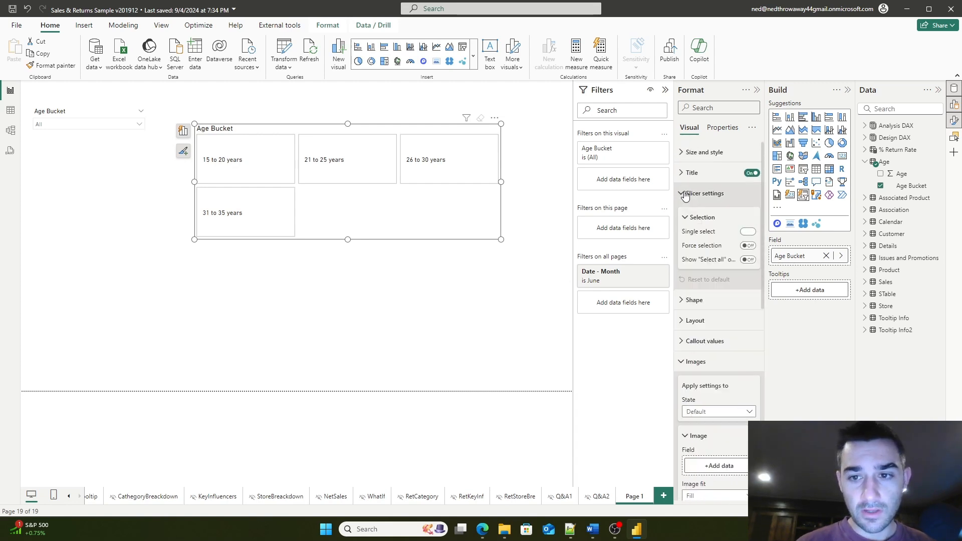
# Turn on Single select, Show Select all and Force selection for the Age Bucket tile slicer
pyautogui.click(748, 231)
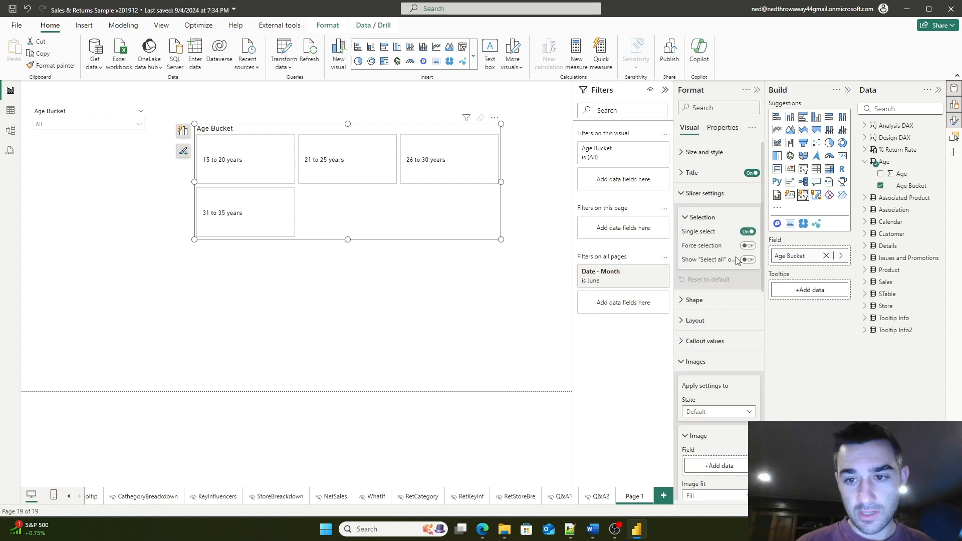
pyautogui.click(748, 260)
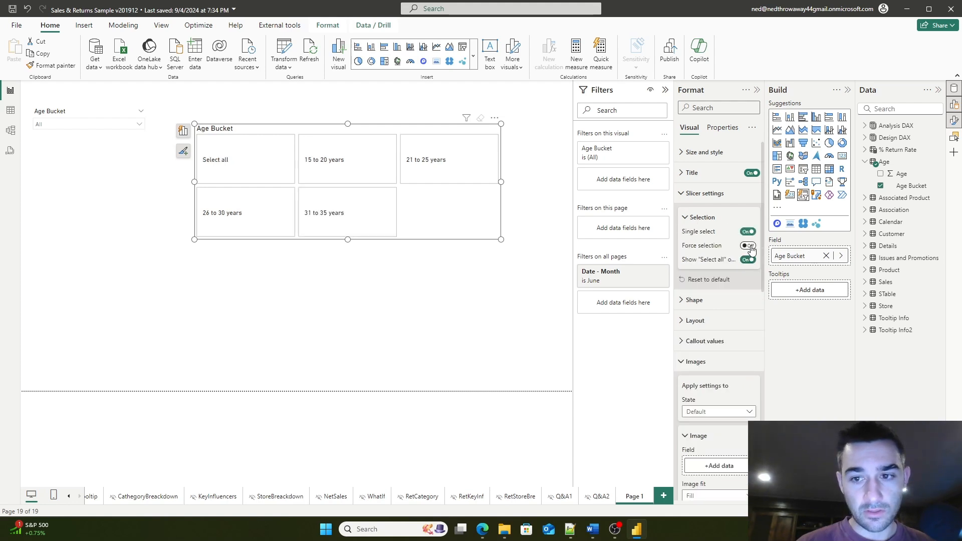
pyautogui.click(346, 159)
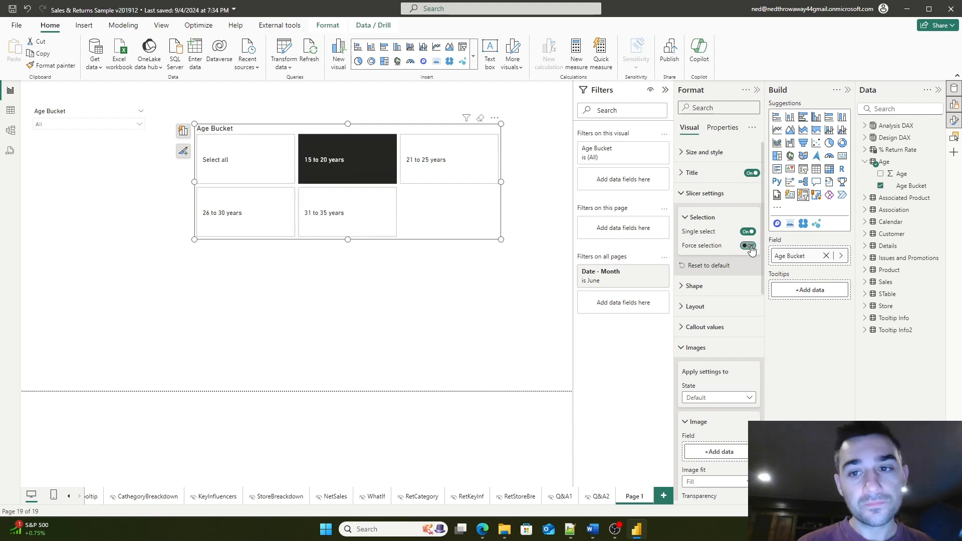
pyautogui.click(692, 172)
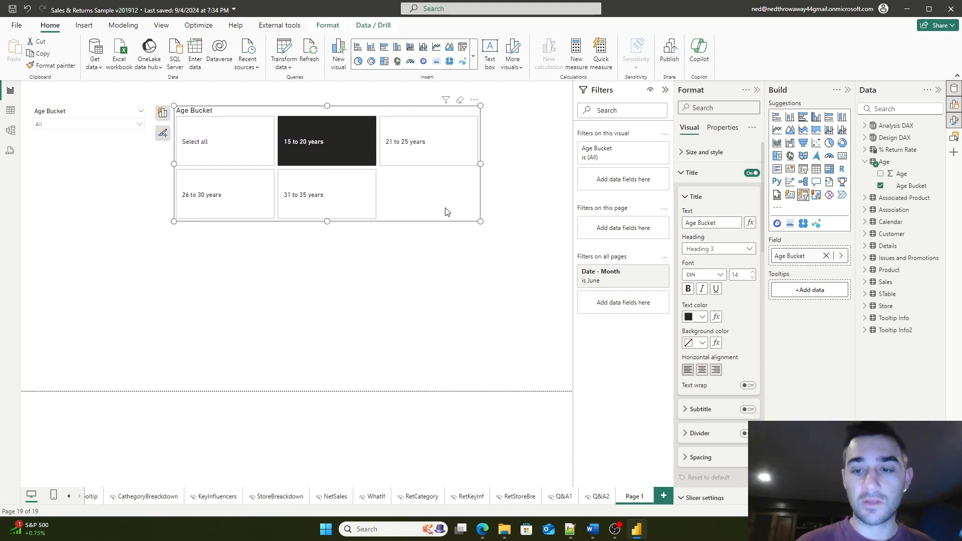
pyautogui.moveTo(445, 208)
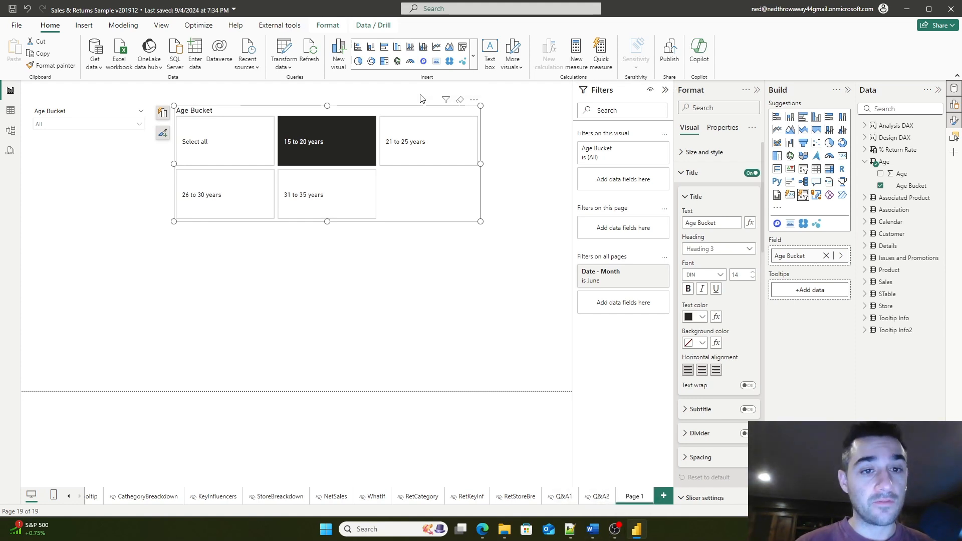
pyautogui.moveTo(380, 116)
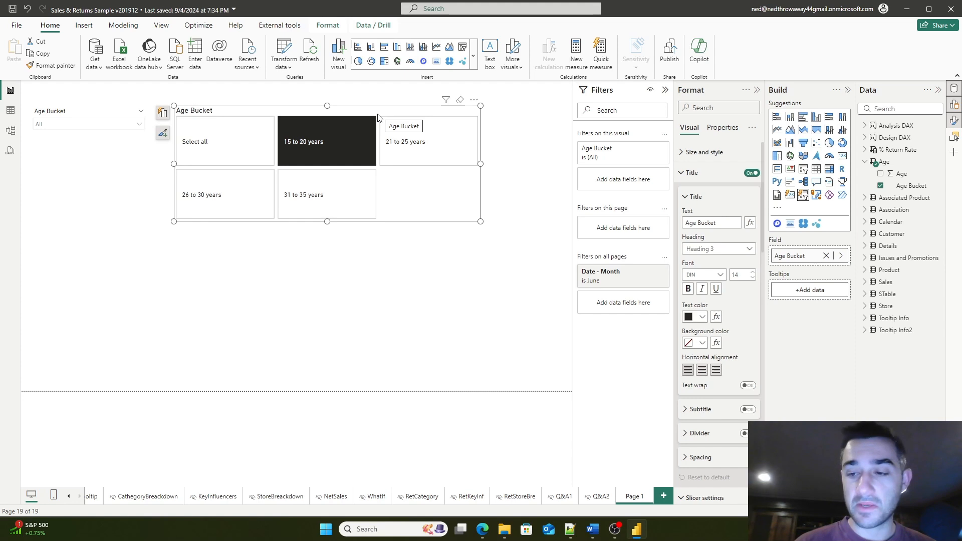
pyautogui.moveTo(371, 116)
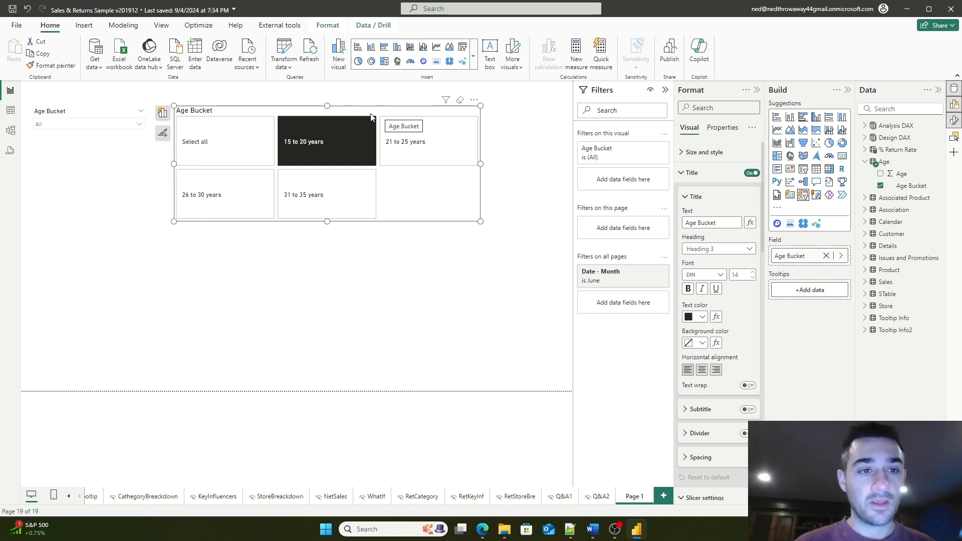